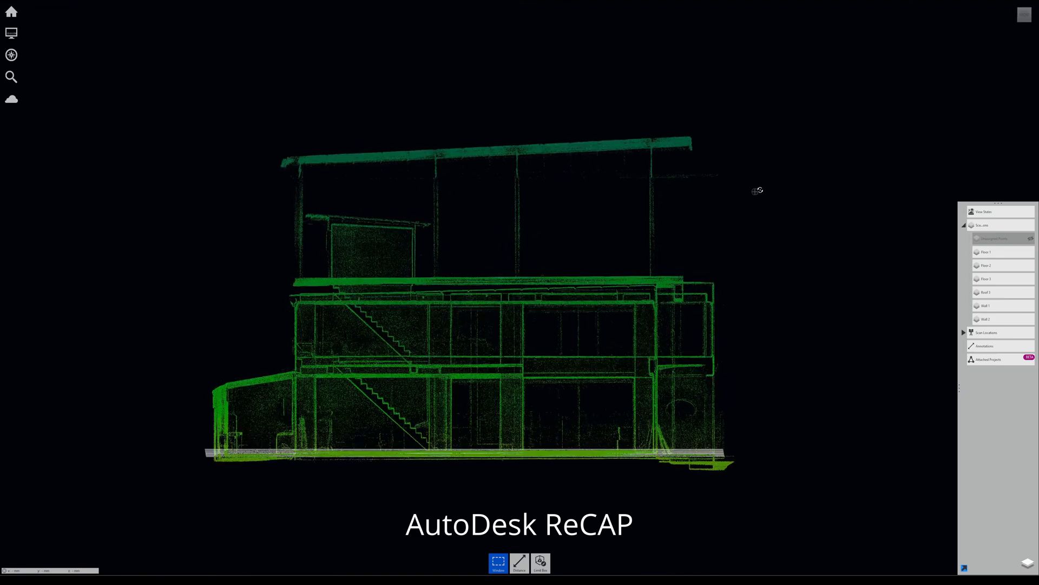
Browse the BassModelingRCP folder's floor, roof and wall RCP files, then close File Explorer
drag(757, 190, 822, 248)
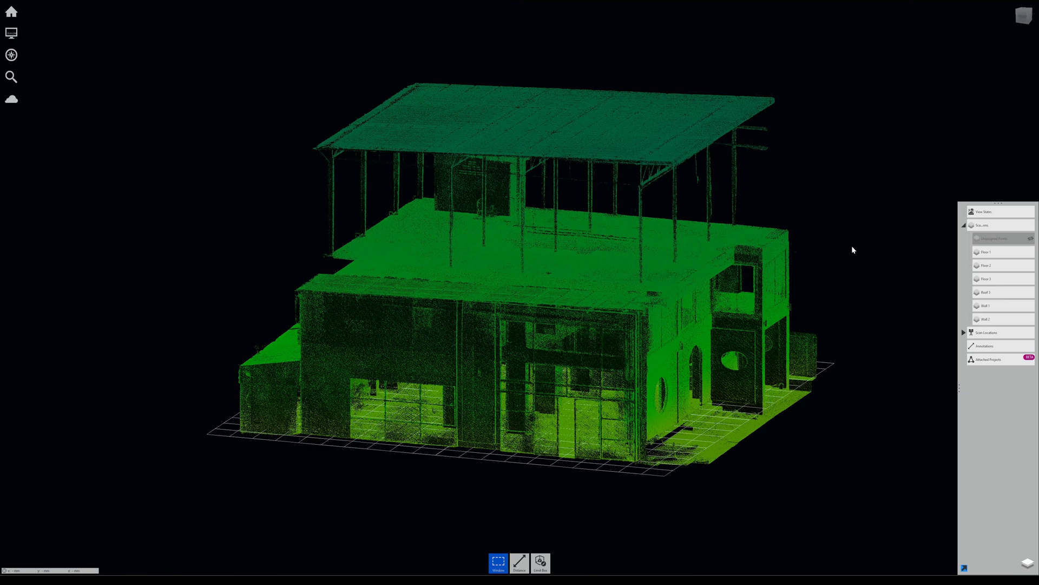
mouse_move(844, 252)
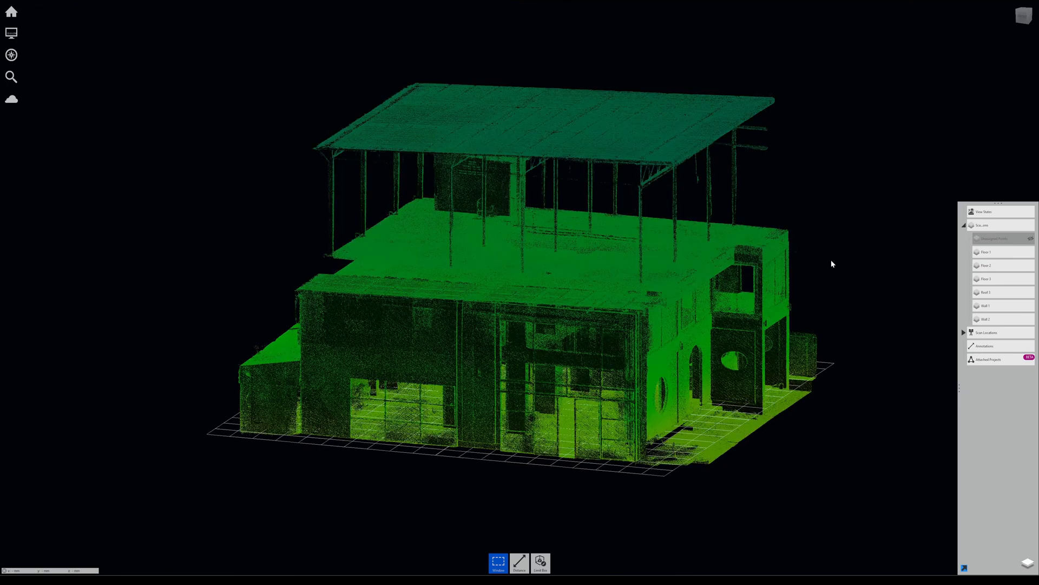
click(985, 319)
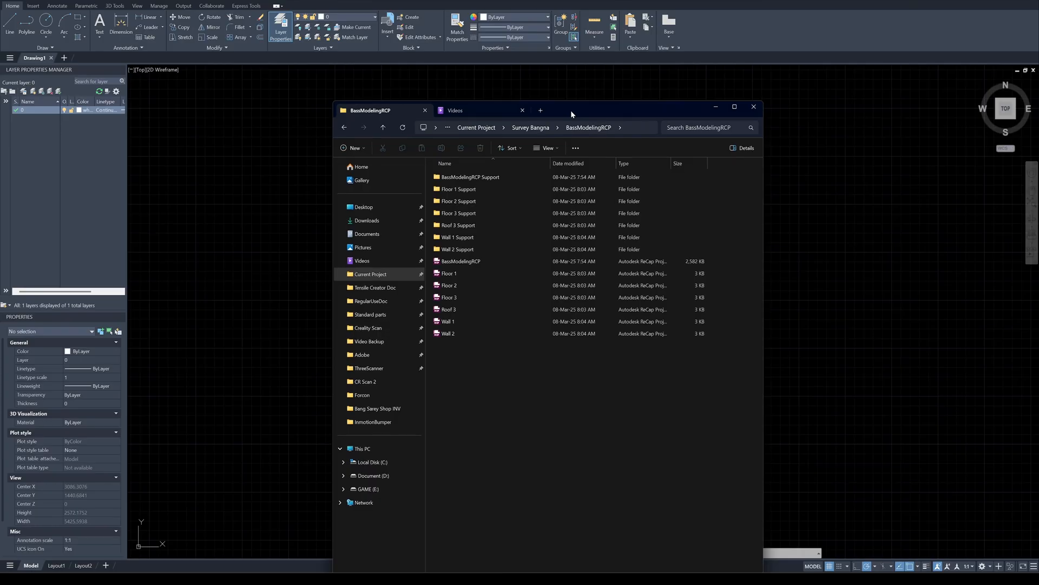
mouse_move(551, 406)
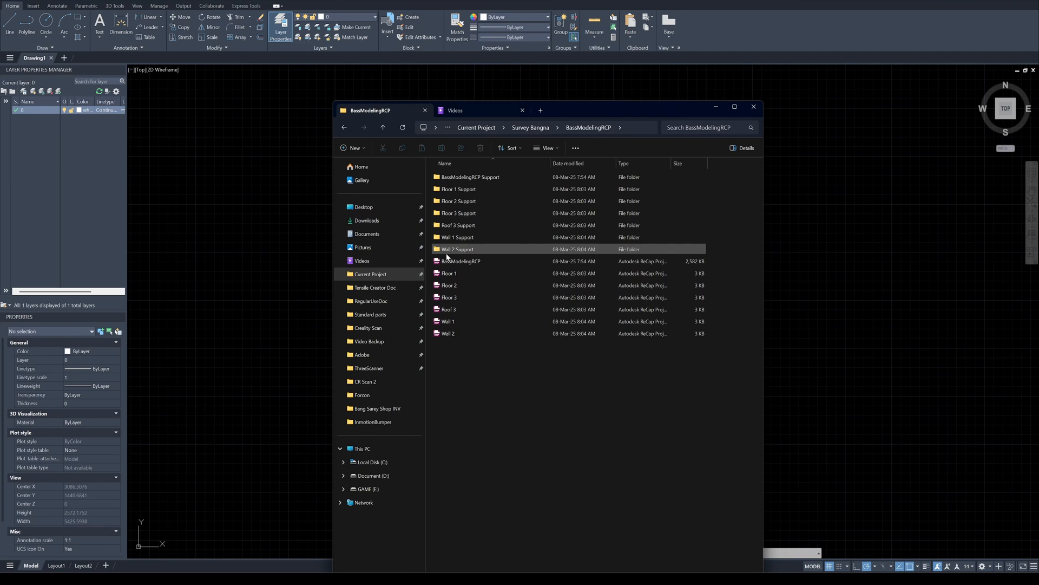
click(448, 321)
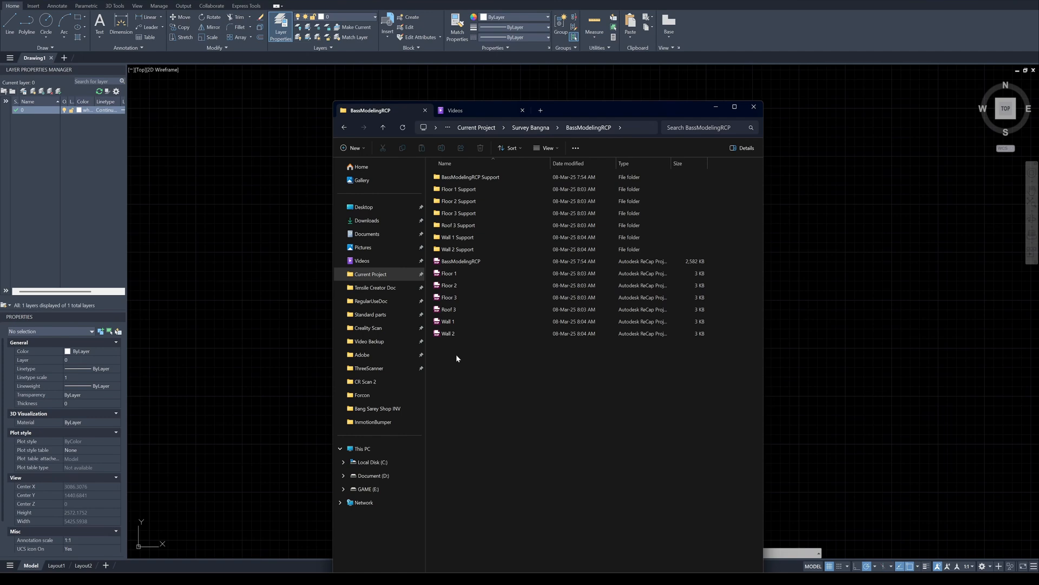
mouse_move(458, 260)
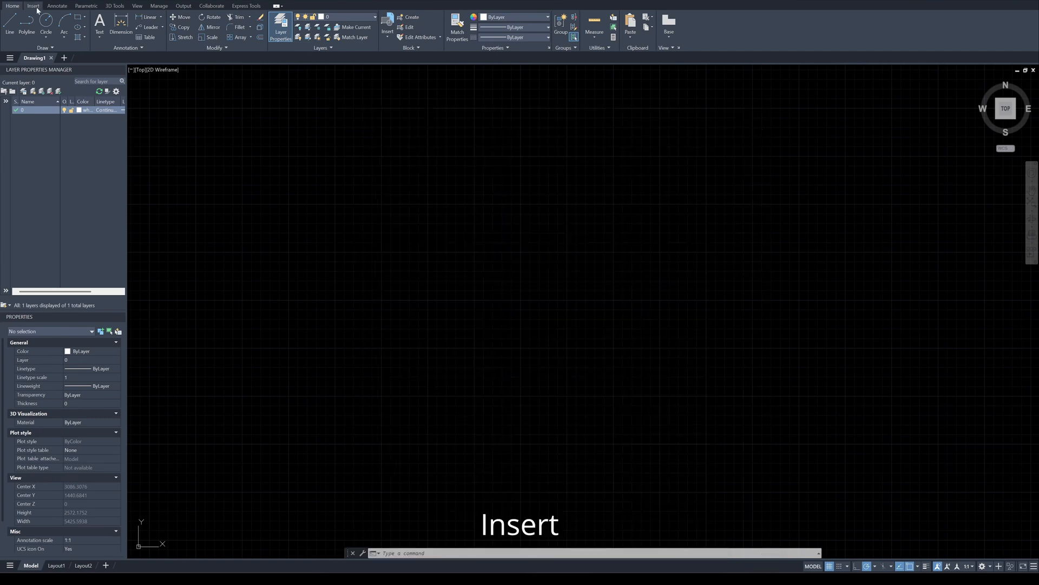
Attach BassModelingRCP.rcp from the Insert tab to reach the Attach Point Cloud dialog
click(33, 6)
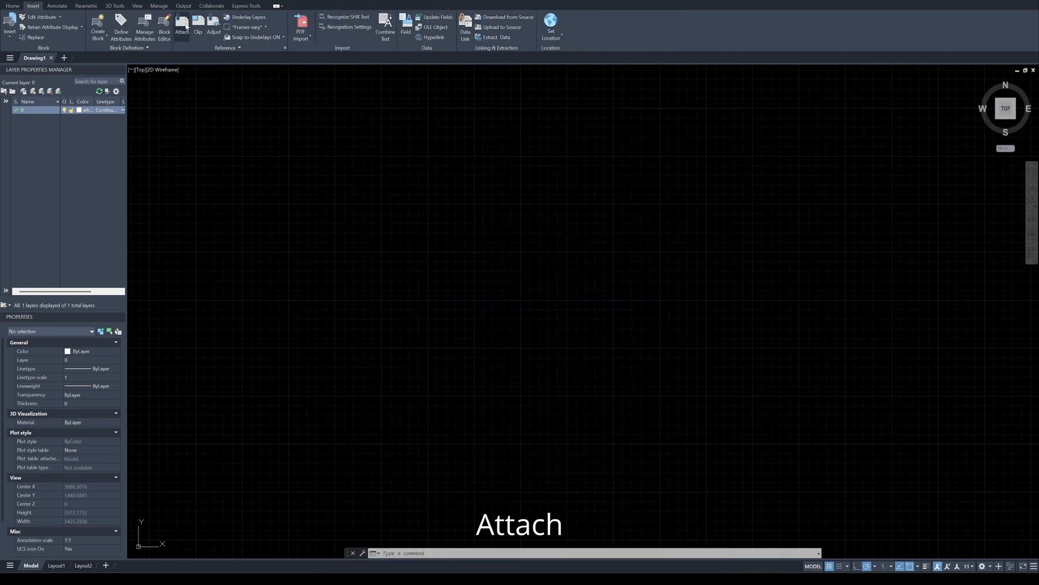
click(182, 27)
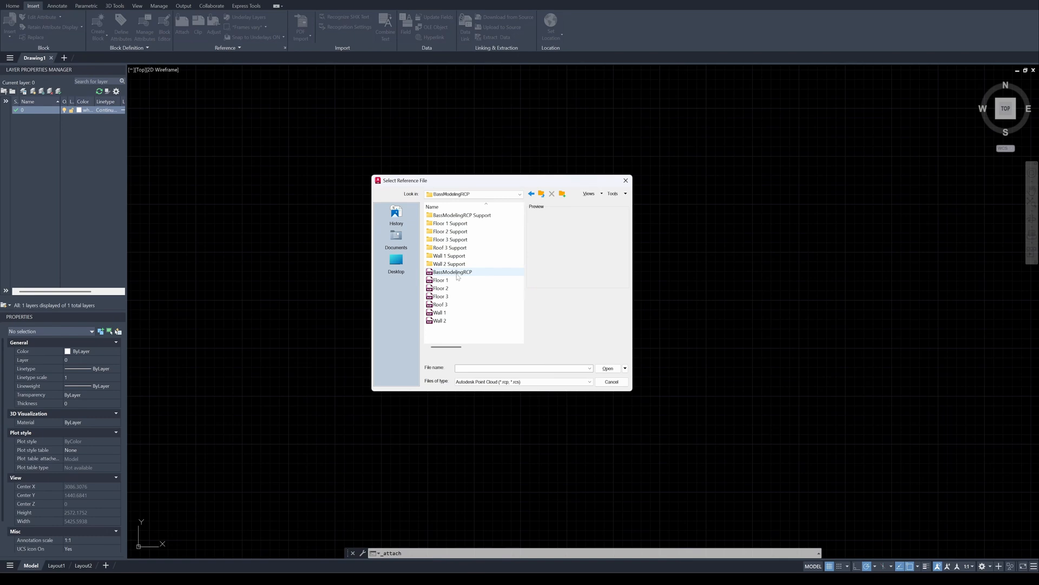
click(451, 271)
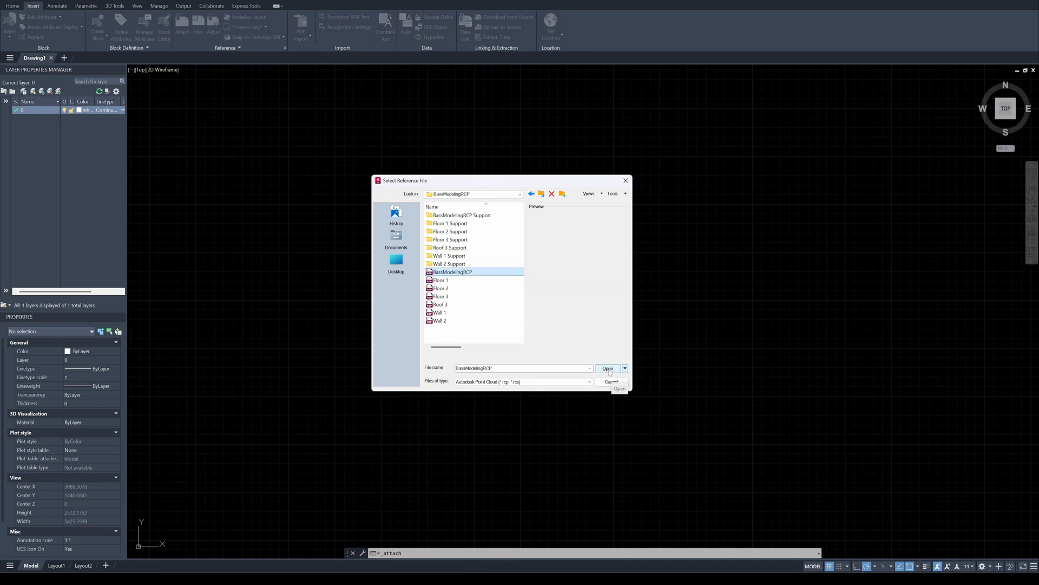
click(607, 368)
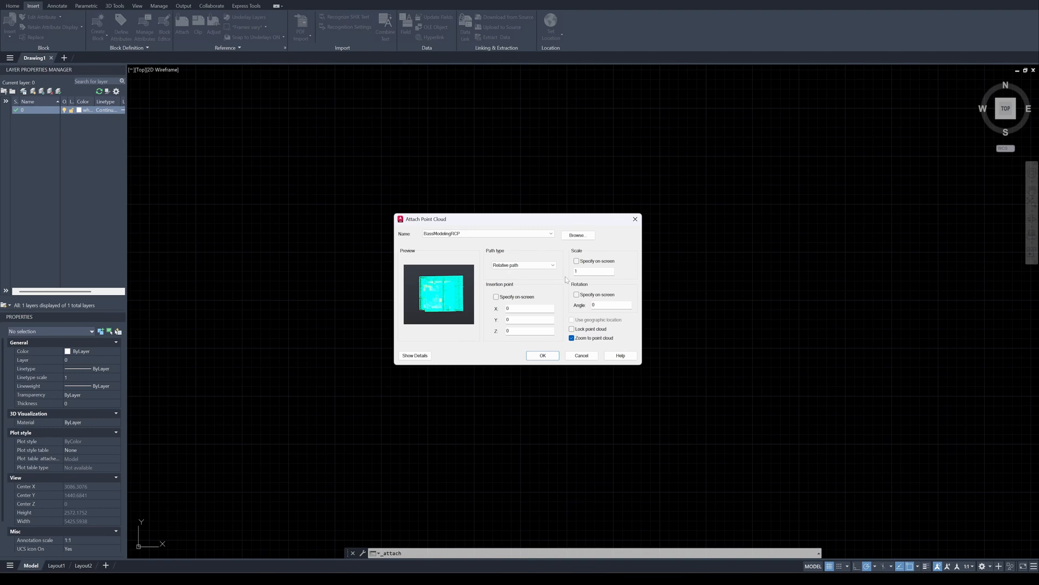
mouse_move(511, 316)
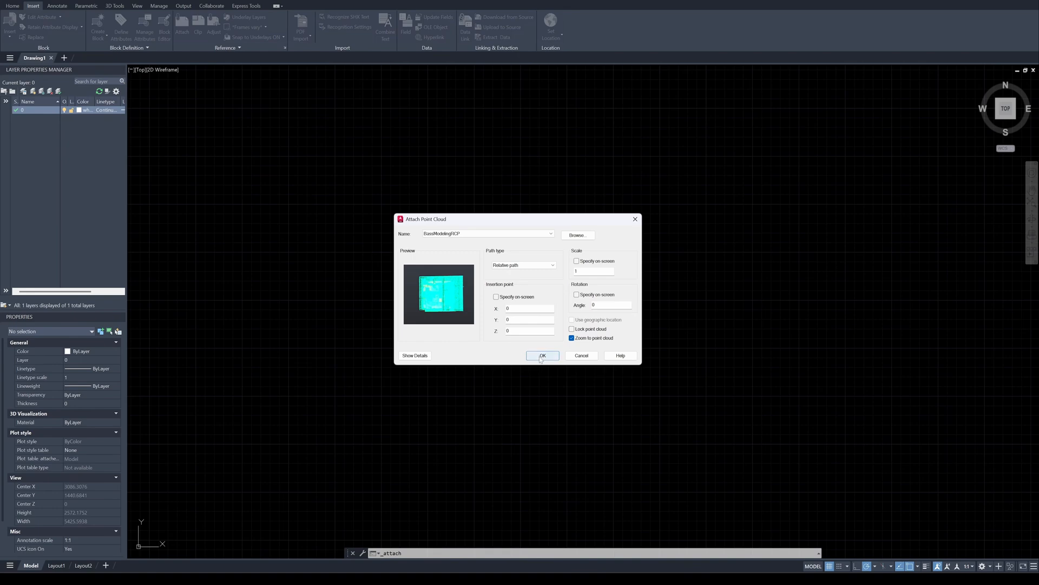
Attach the cloud at 0,0,0 with scale 1, select it, and orbit the building
click(541, 356)
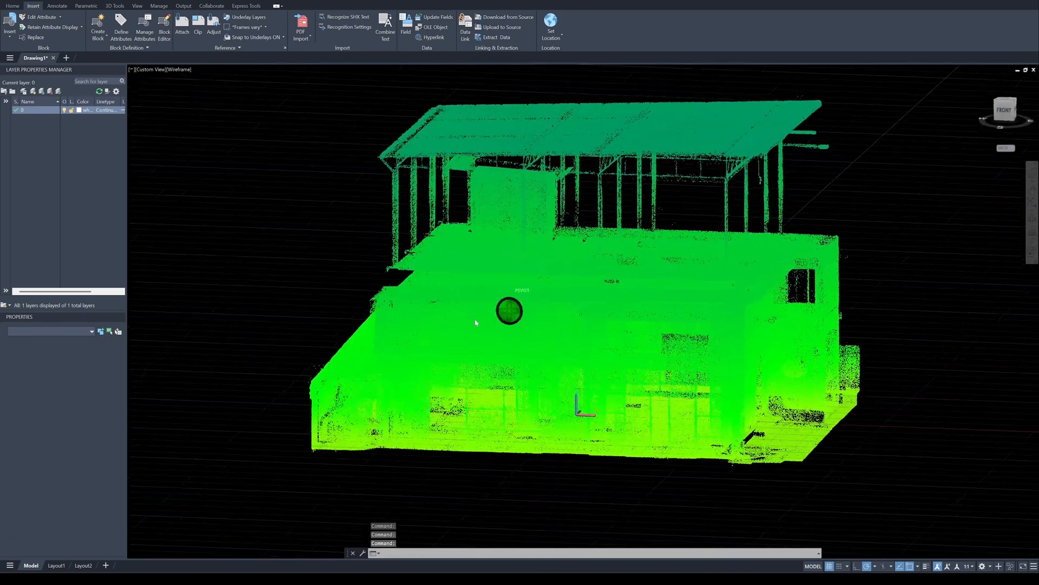
click(508, 310)
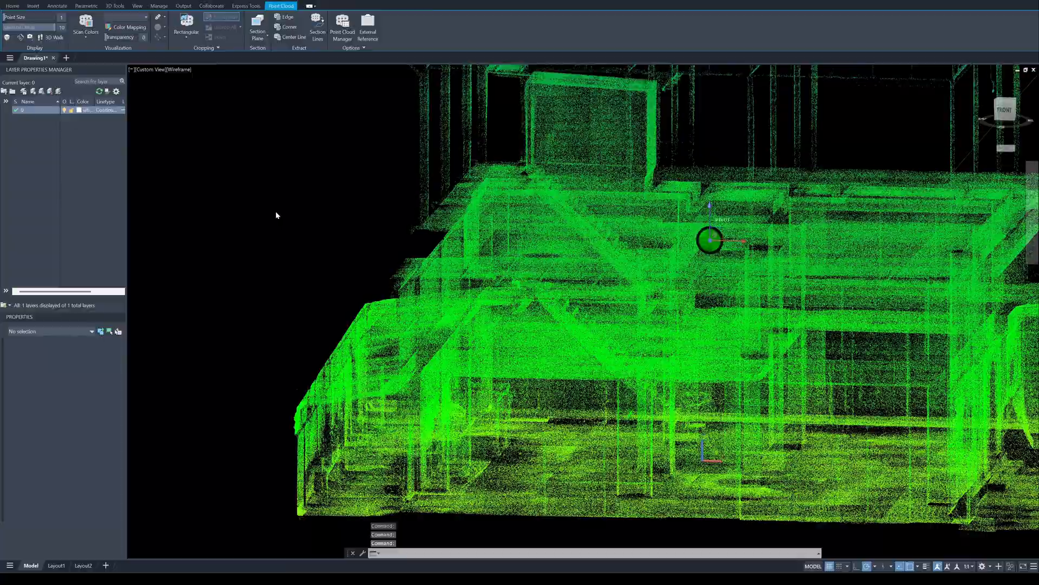
drag(709, 240, 603, 277)
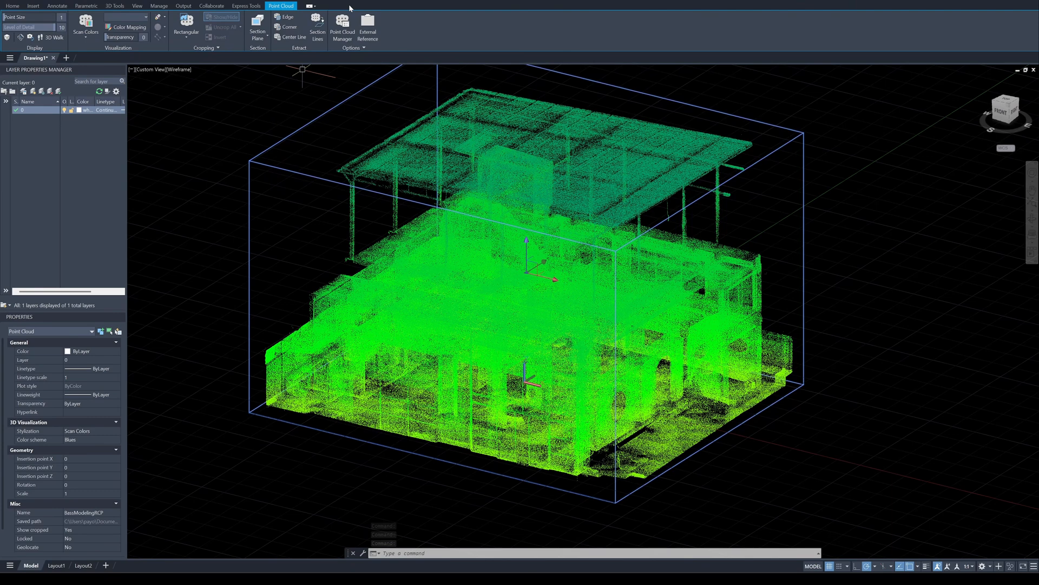
Hide the upper scan regions in Point Cloud Manager, leaving Floor 1 visible
click(342, 26)
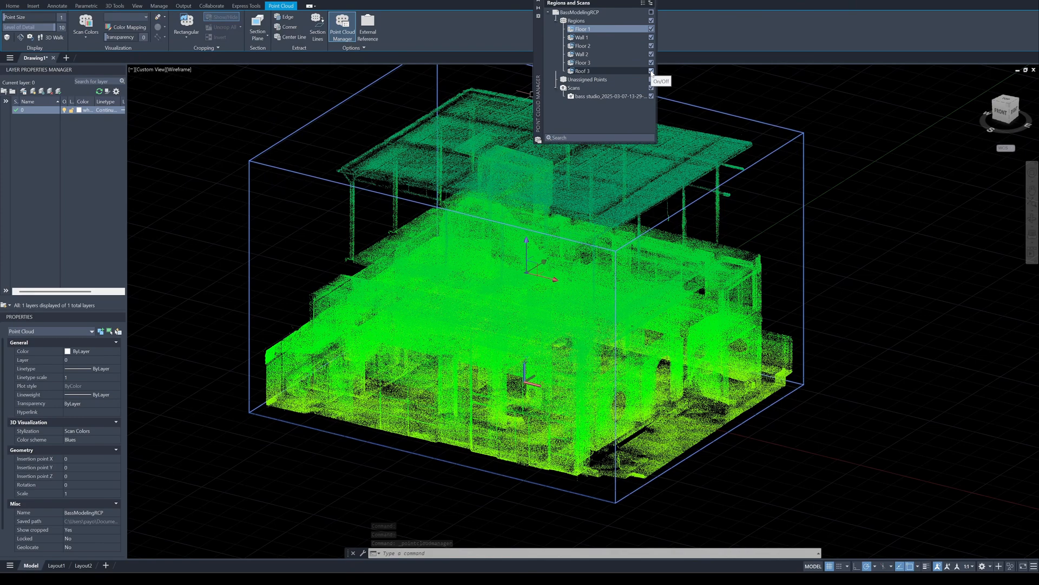
click(651, 71)
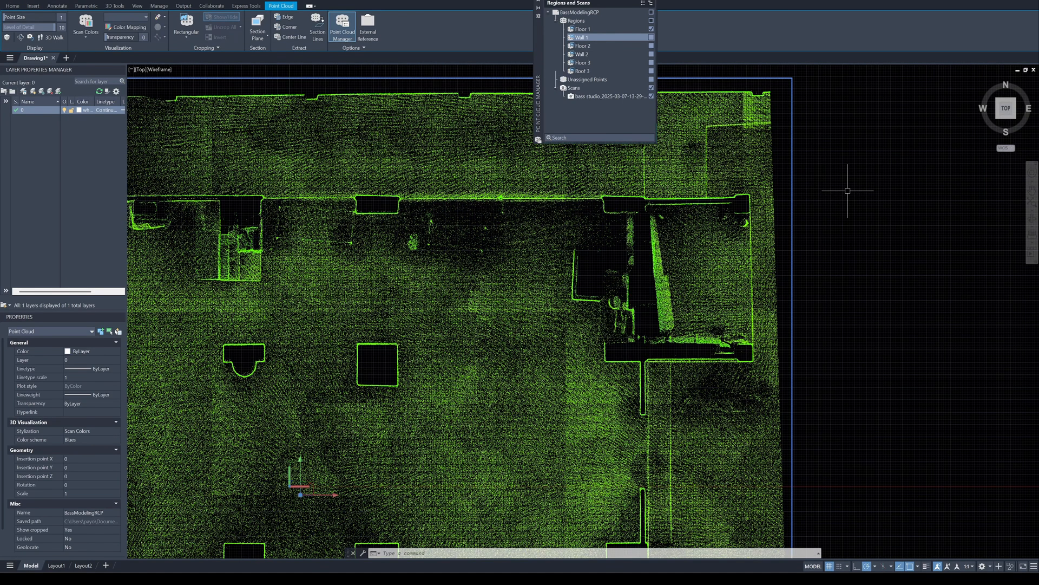
mouse_move(834, 205)
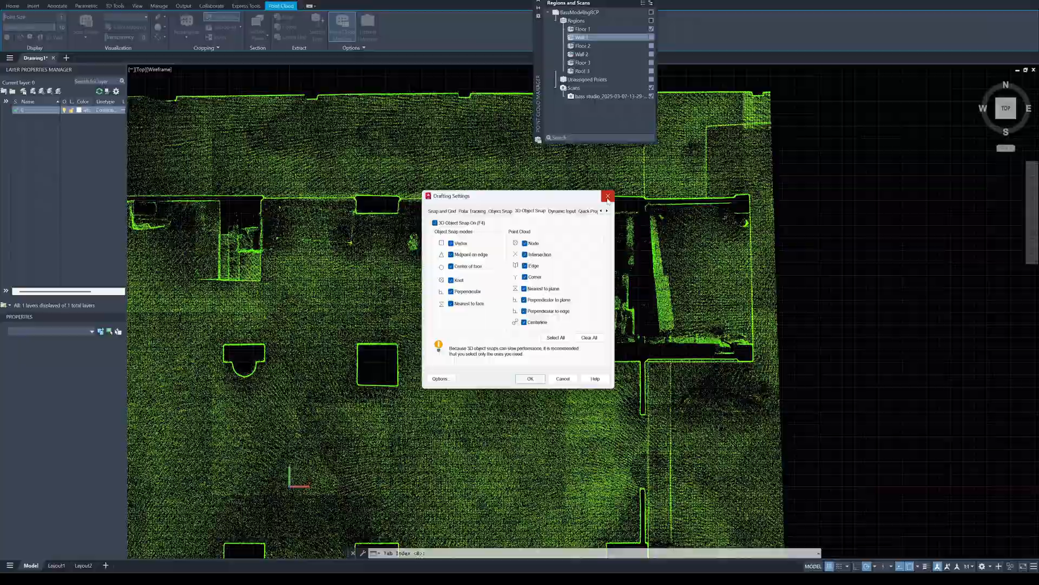
Confirm point cloud edge and corner snapping, then measure a distance across the Floor 1 slab
click(606, 196)
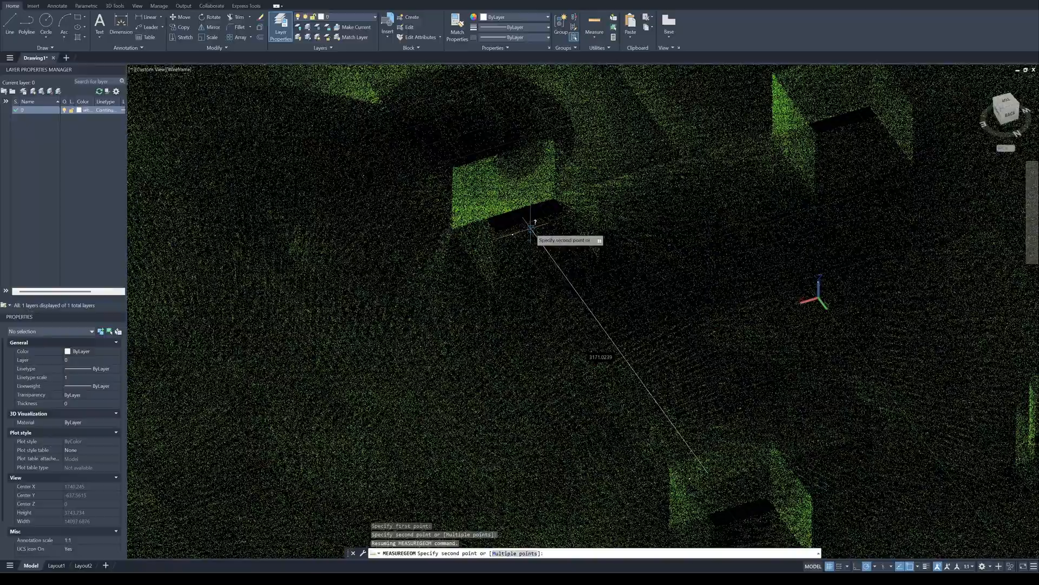
click(559, 207)
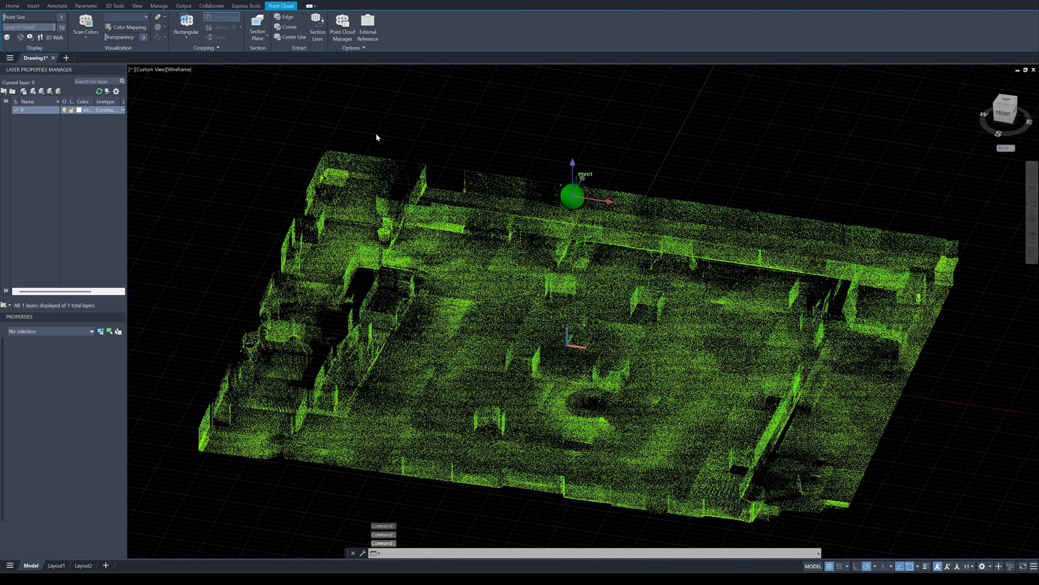
Make a rectangular crop through the building, then show the hidden points again
click(342, 28)
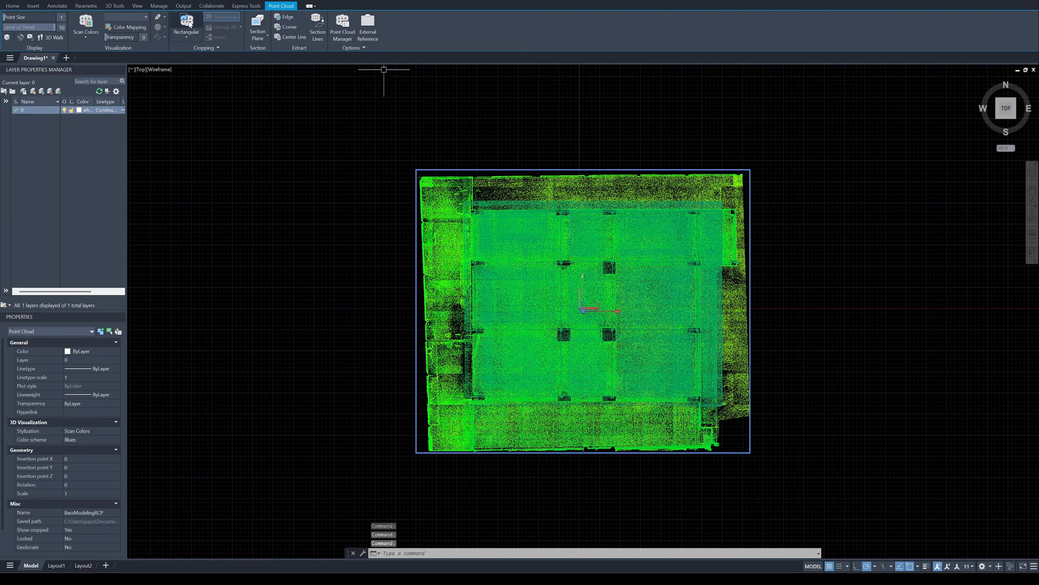
click(186, 27)
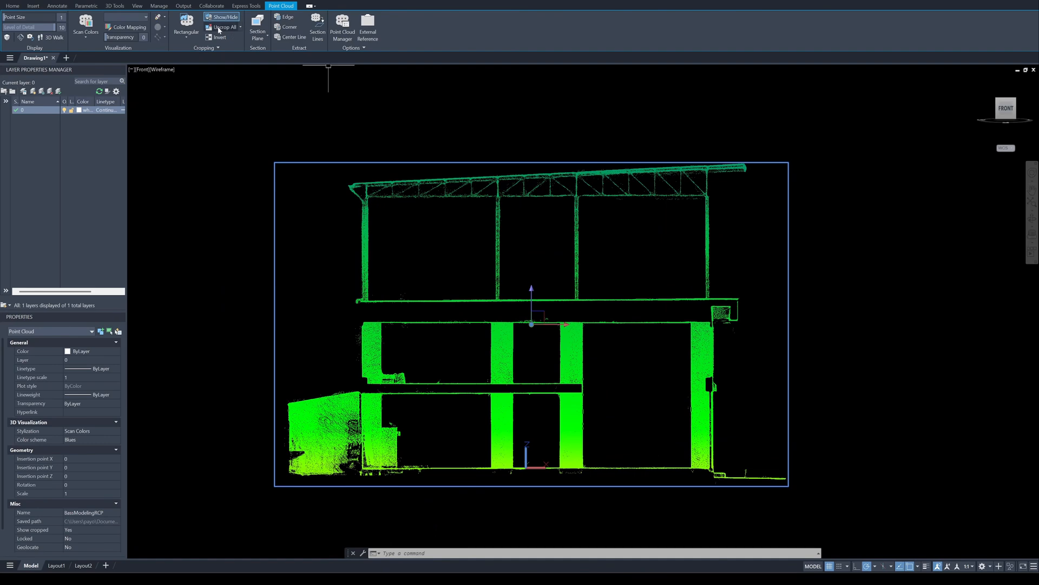
click(256, 29)
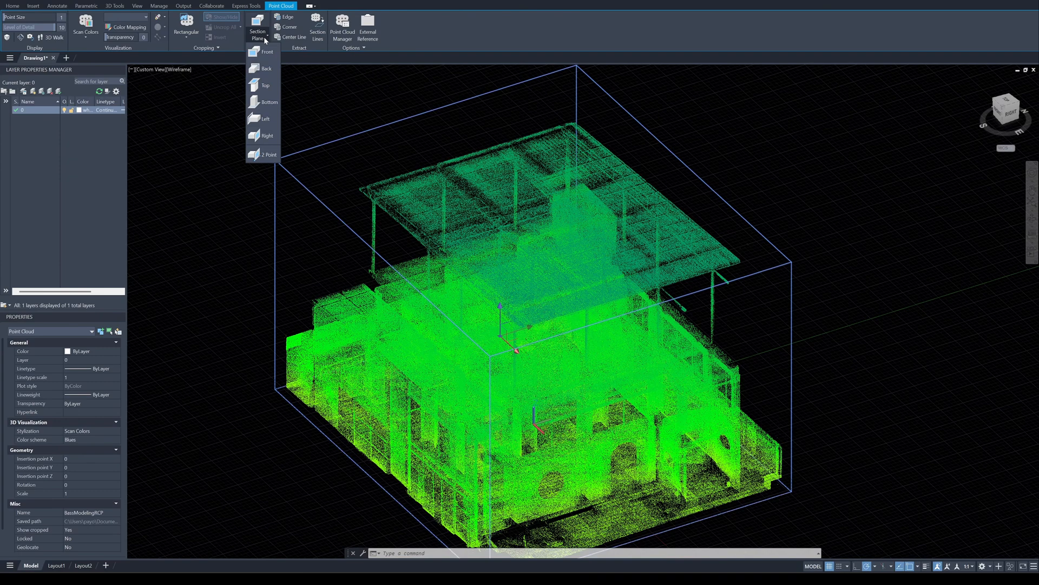
mouse_move(263, 135)
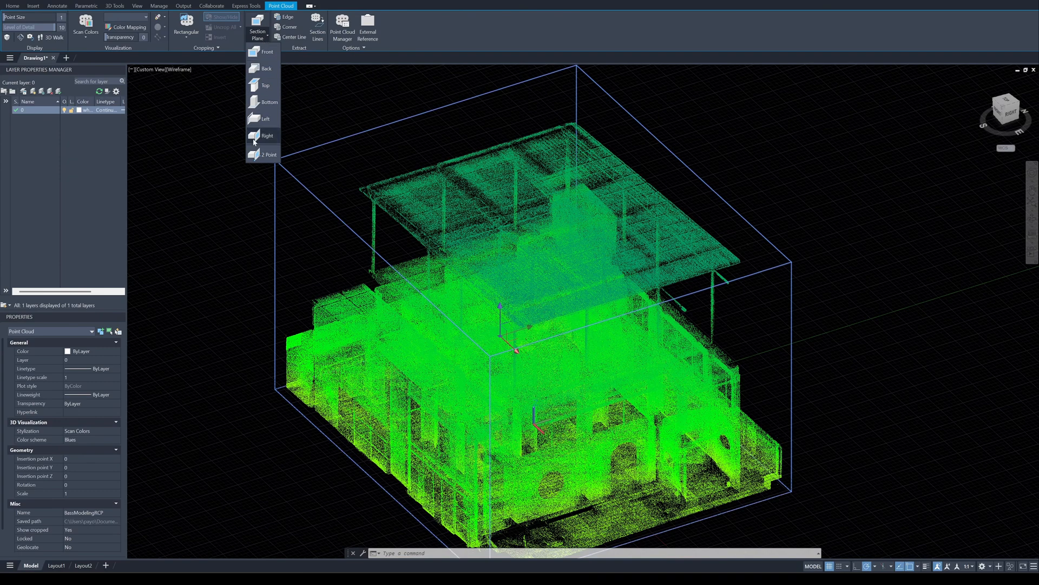
Add a side-facing section plane from the Section Plane dropdown
click(267, 136)
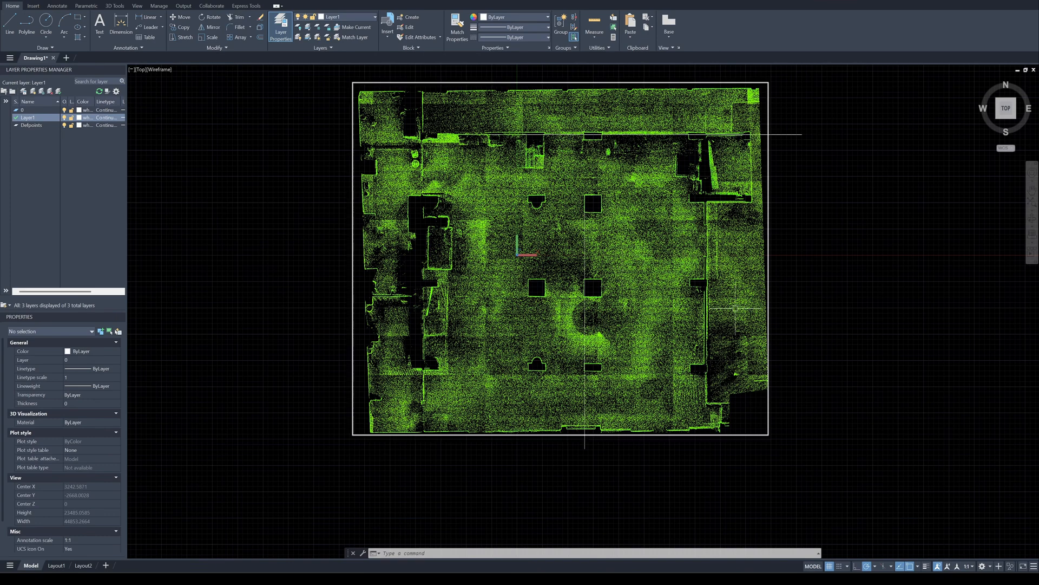
Rotate the point cloud by 0.1 about a picked base point
click(585, 218)
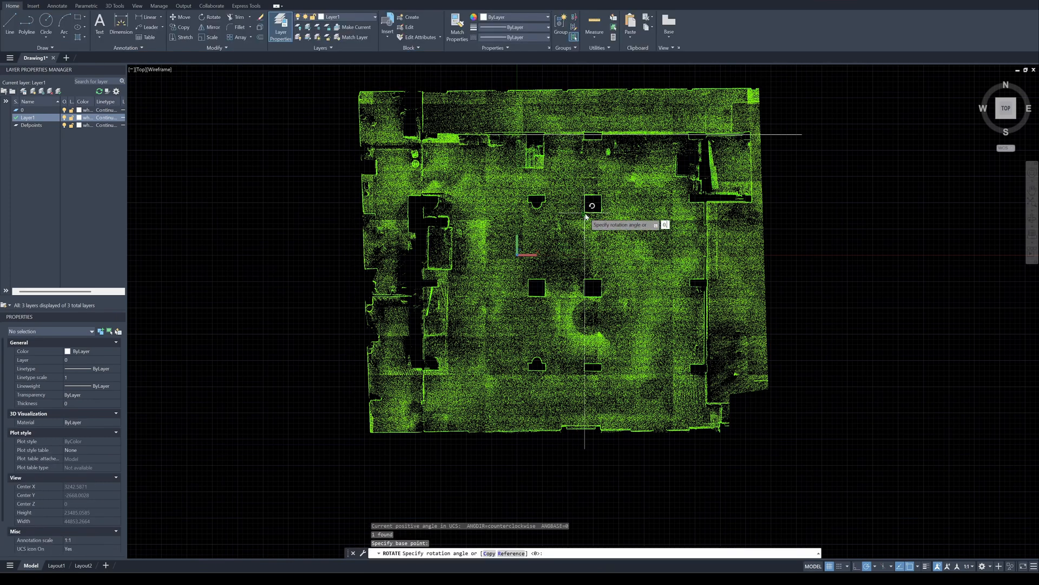
text(0.1)
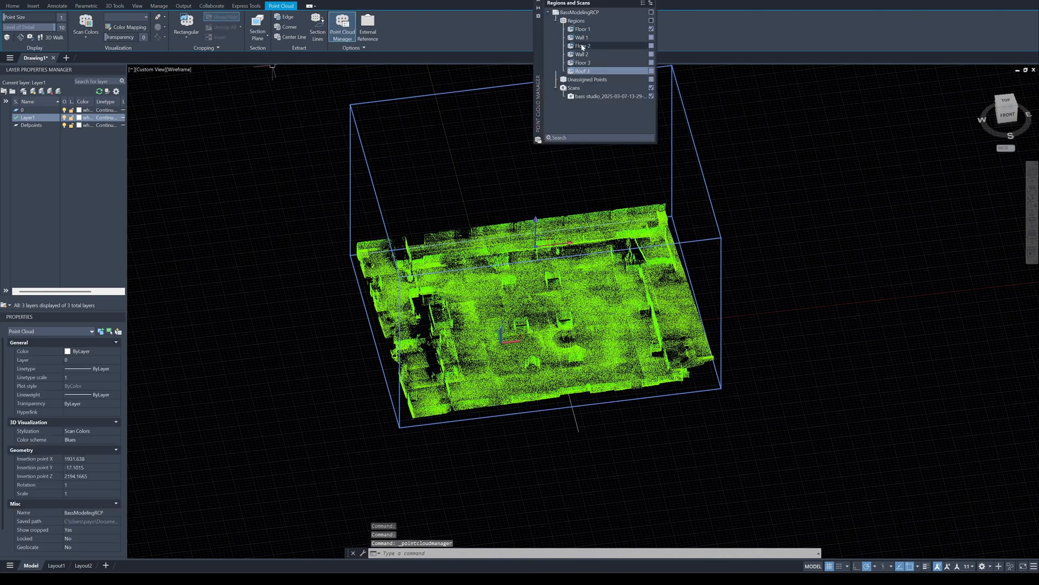
Turn all floor, wall and roof regions back on and select the point cloud
click(651, 62)
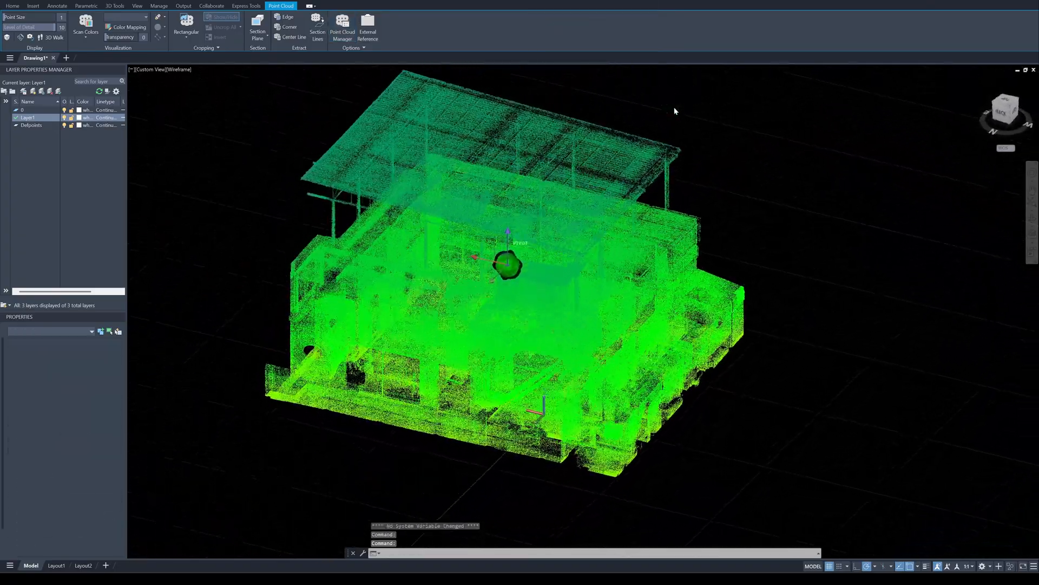
click(507, 265)
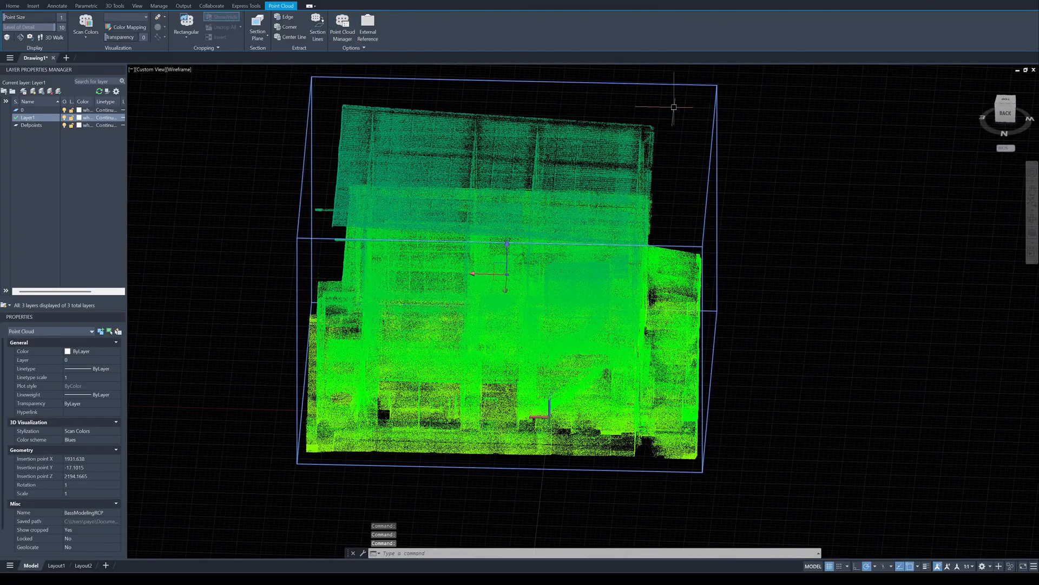